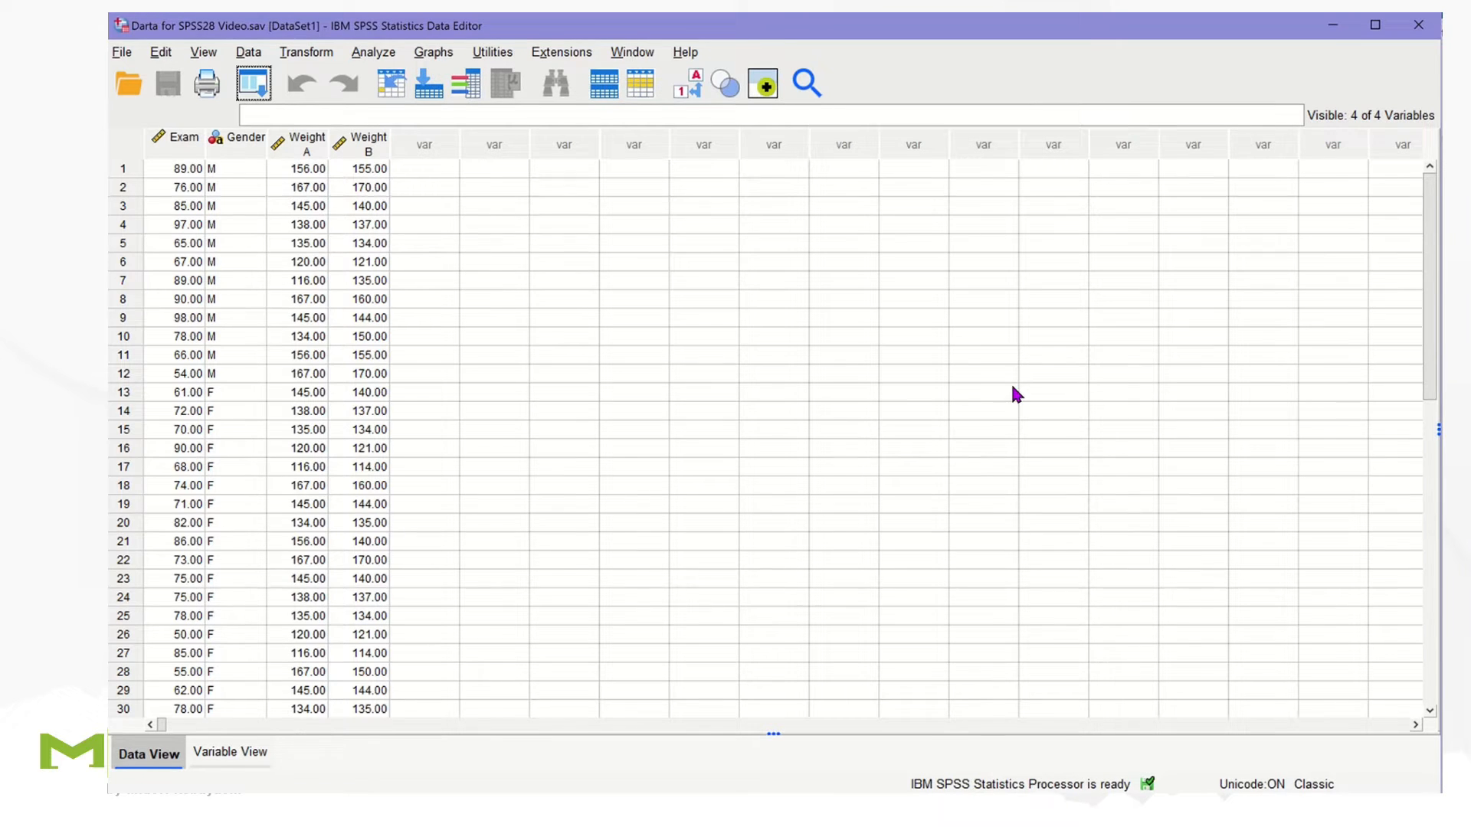
mouse_move(888, 520)
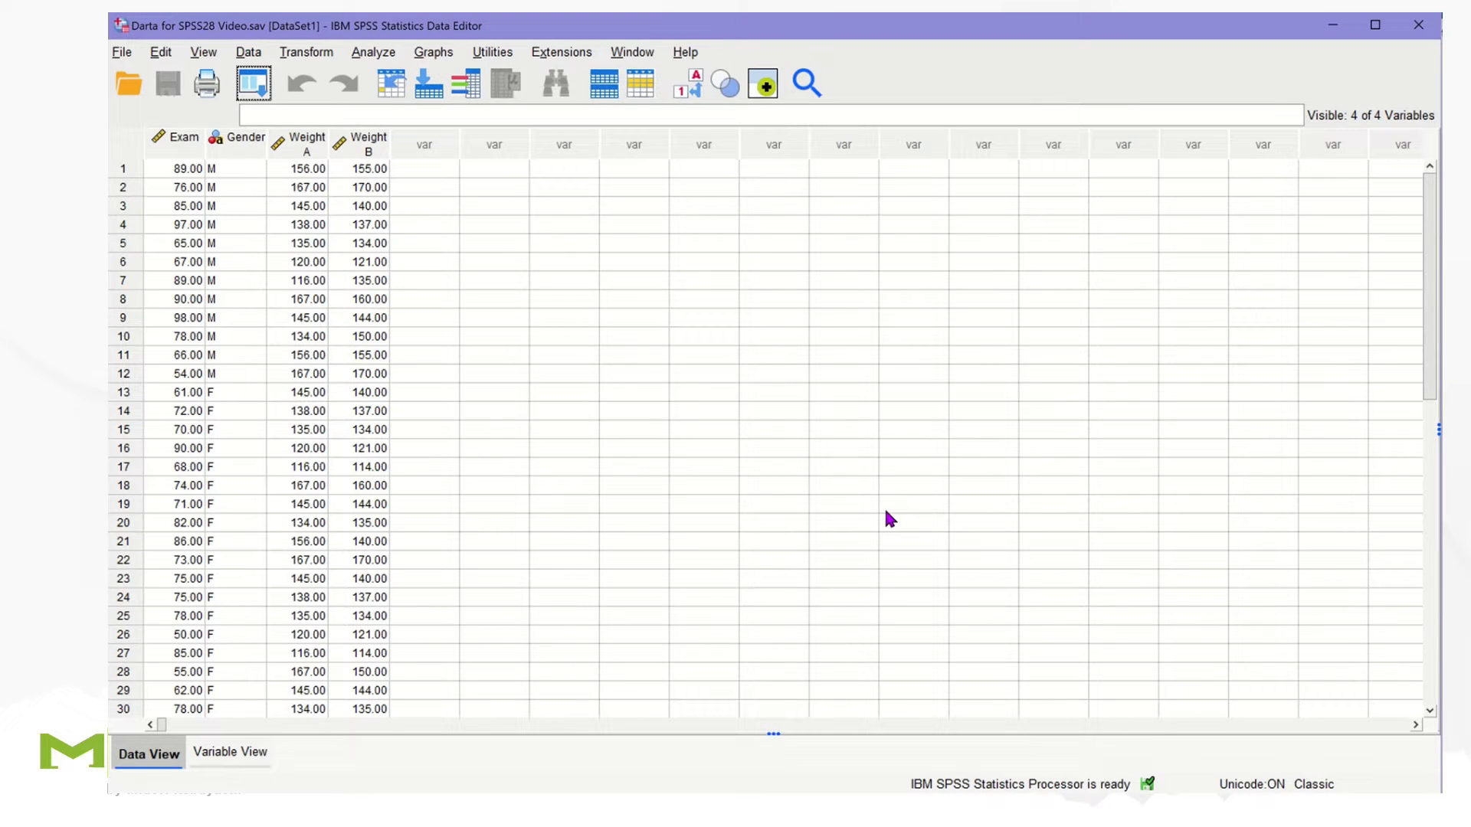
mouse_move(233, 242)
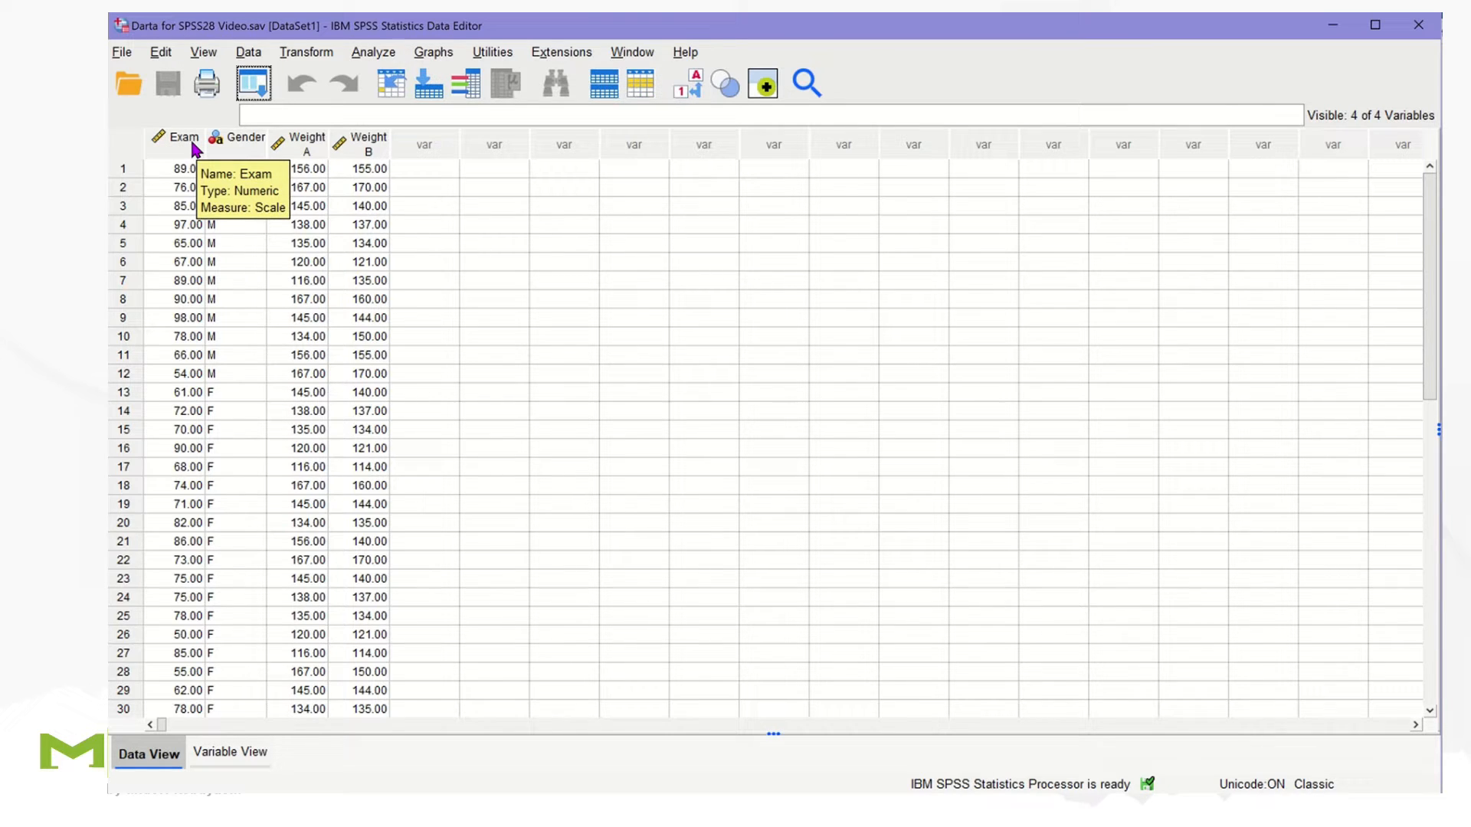
mouse_move(269, 216)
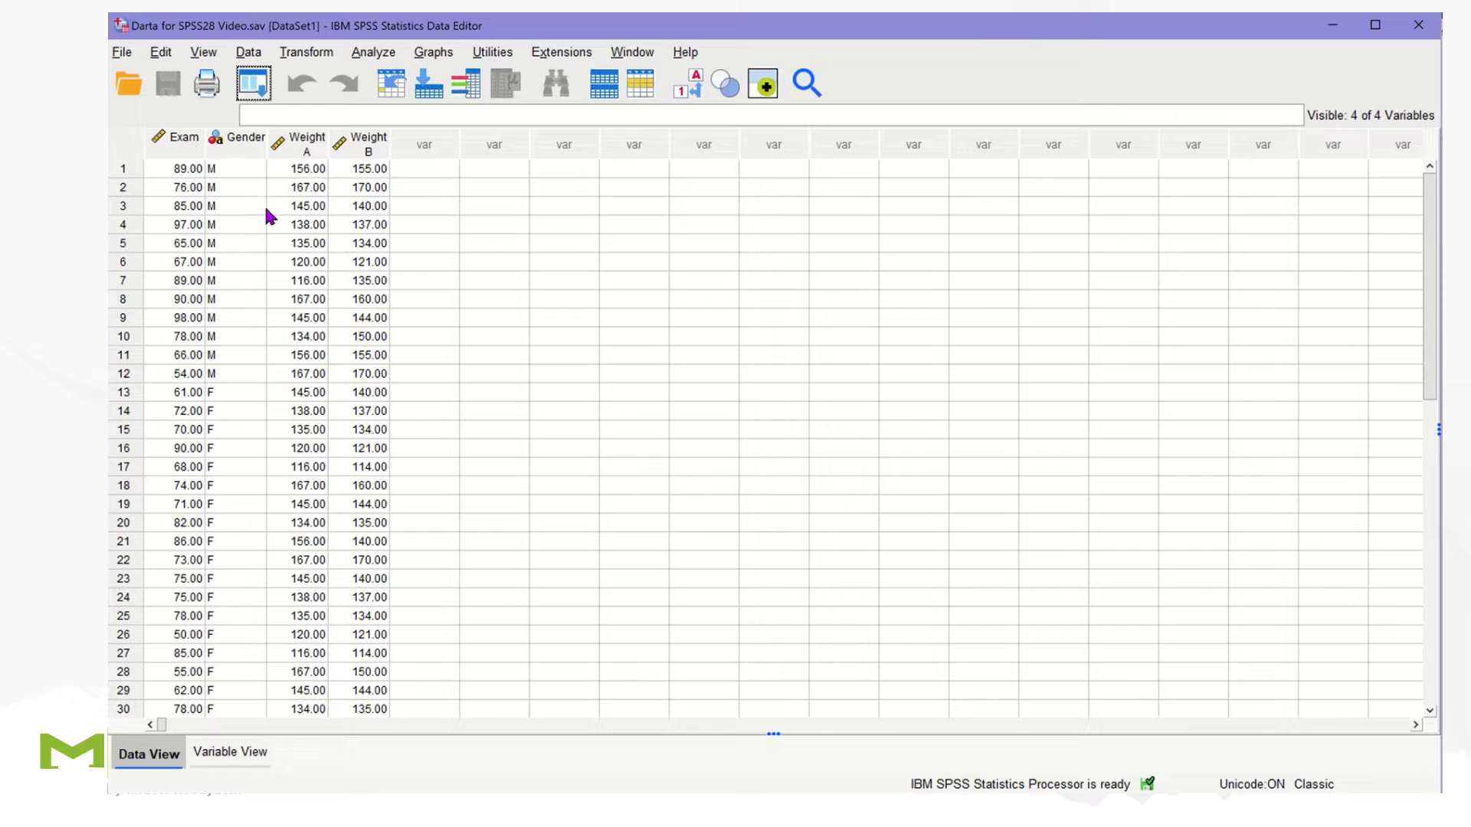
Start a Frequencies analysis from Analyze > Descriptive Statistics
left_click(374, 52)
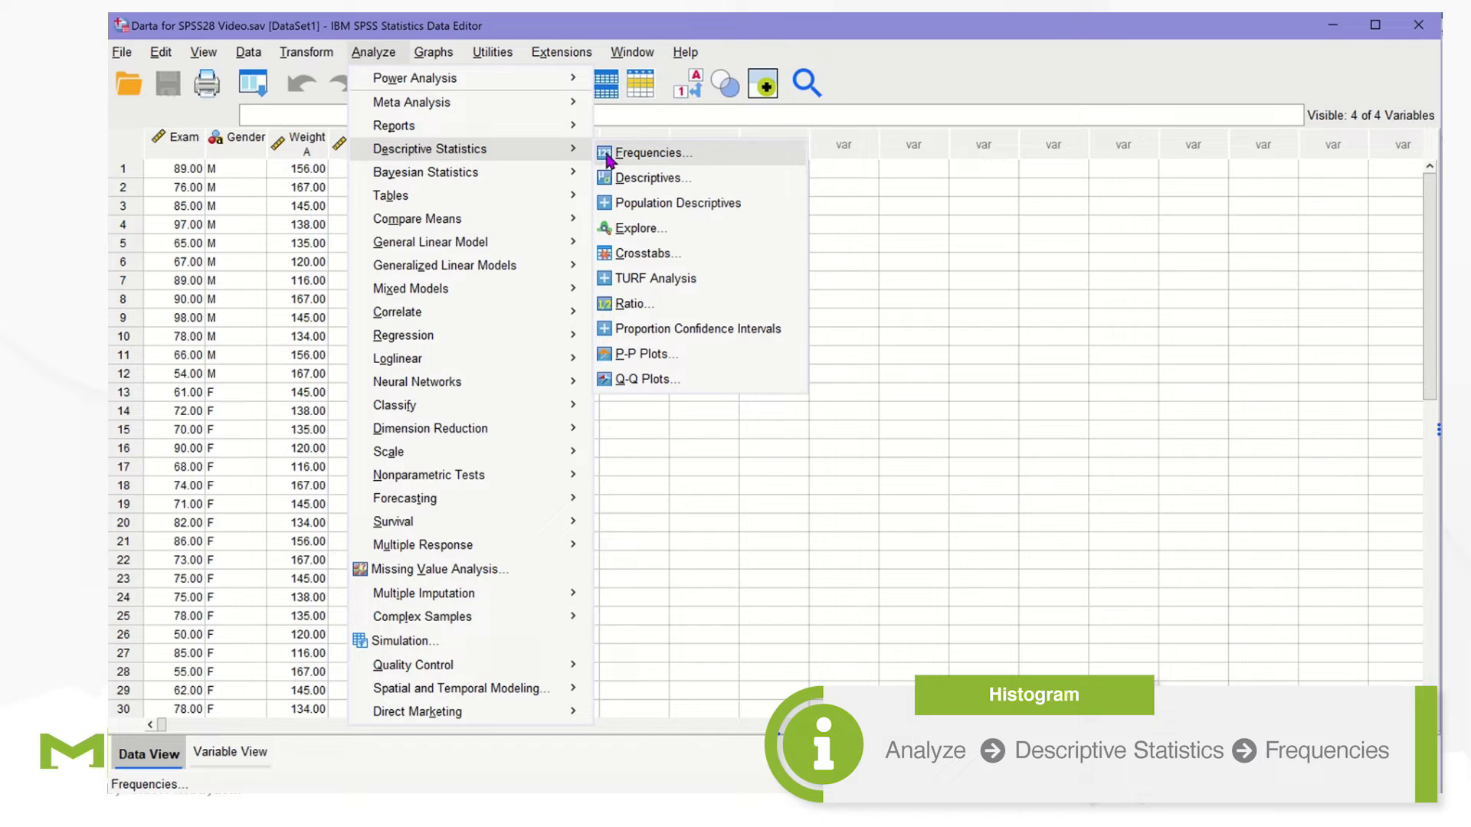
mouse_move(679, 167)
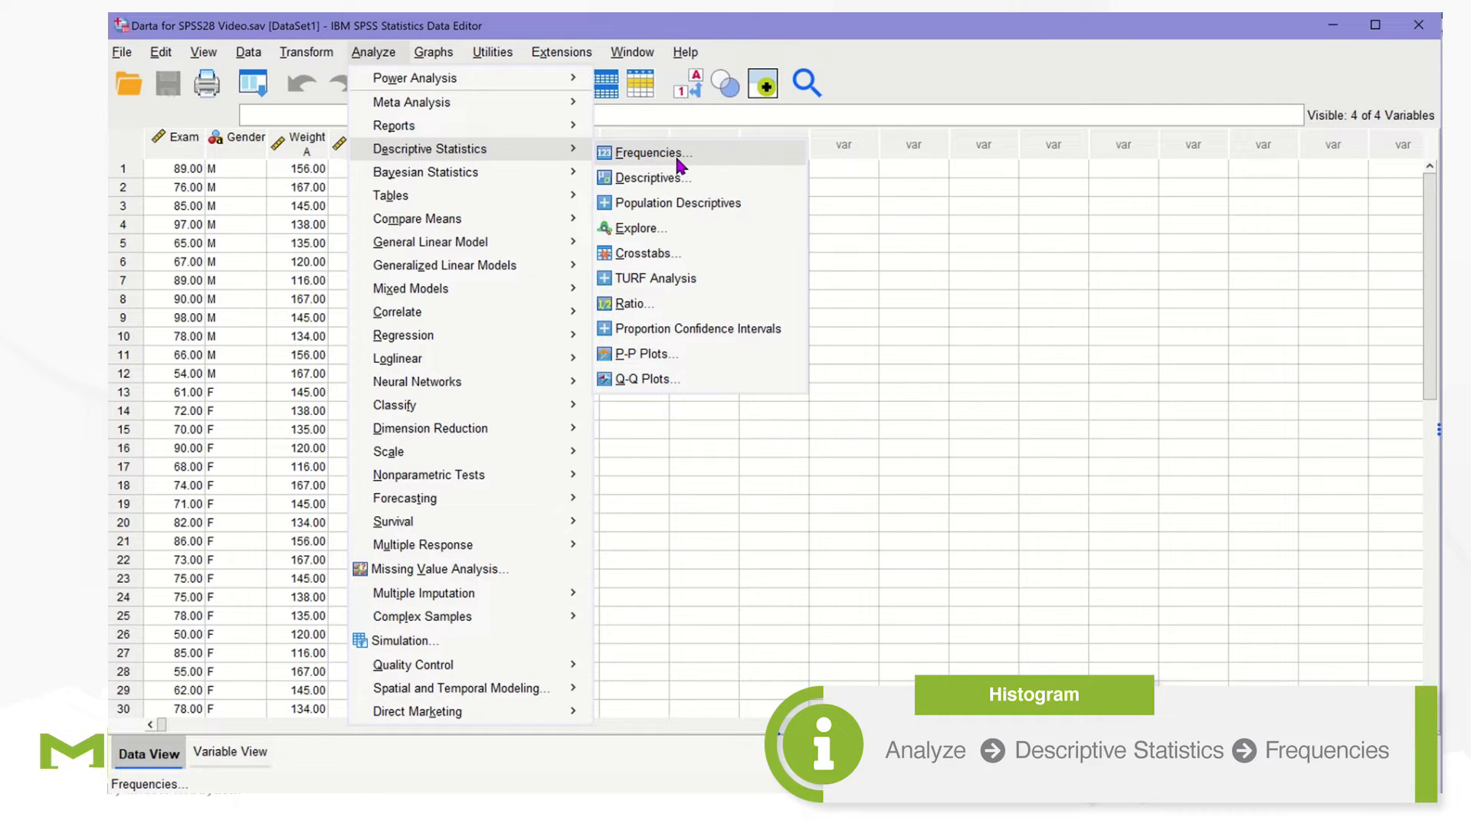
left_click(648, 151)
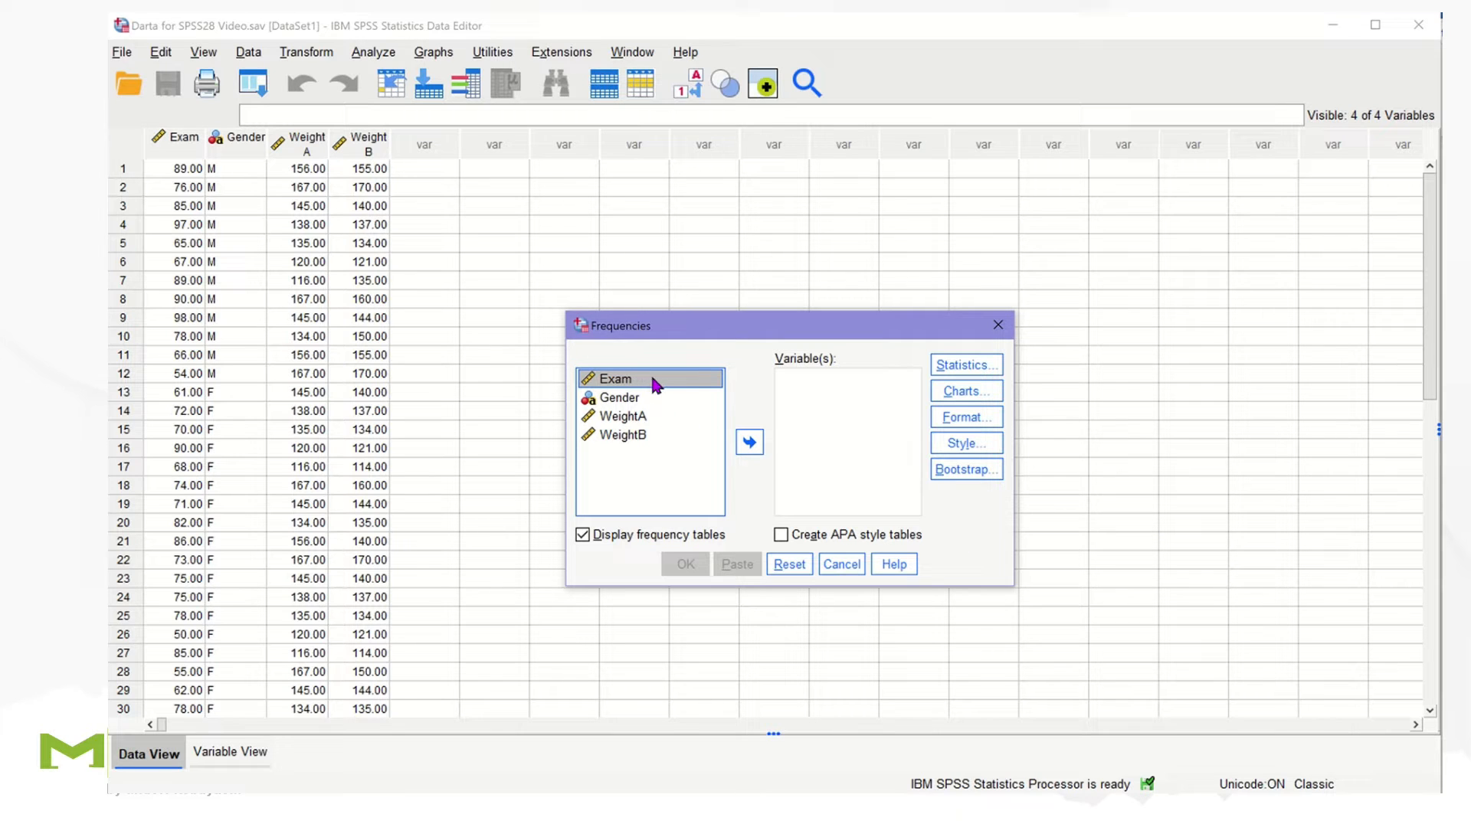
mouse_move(749, 442)
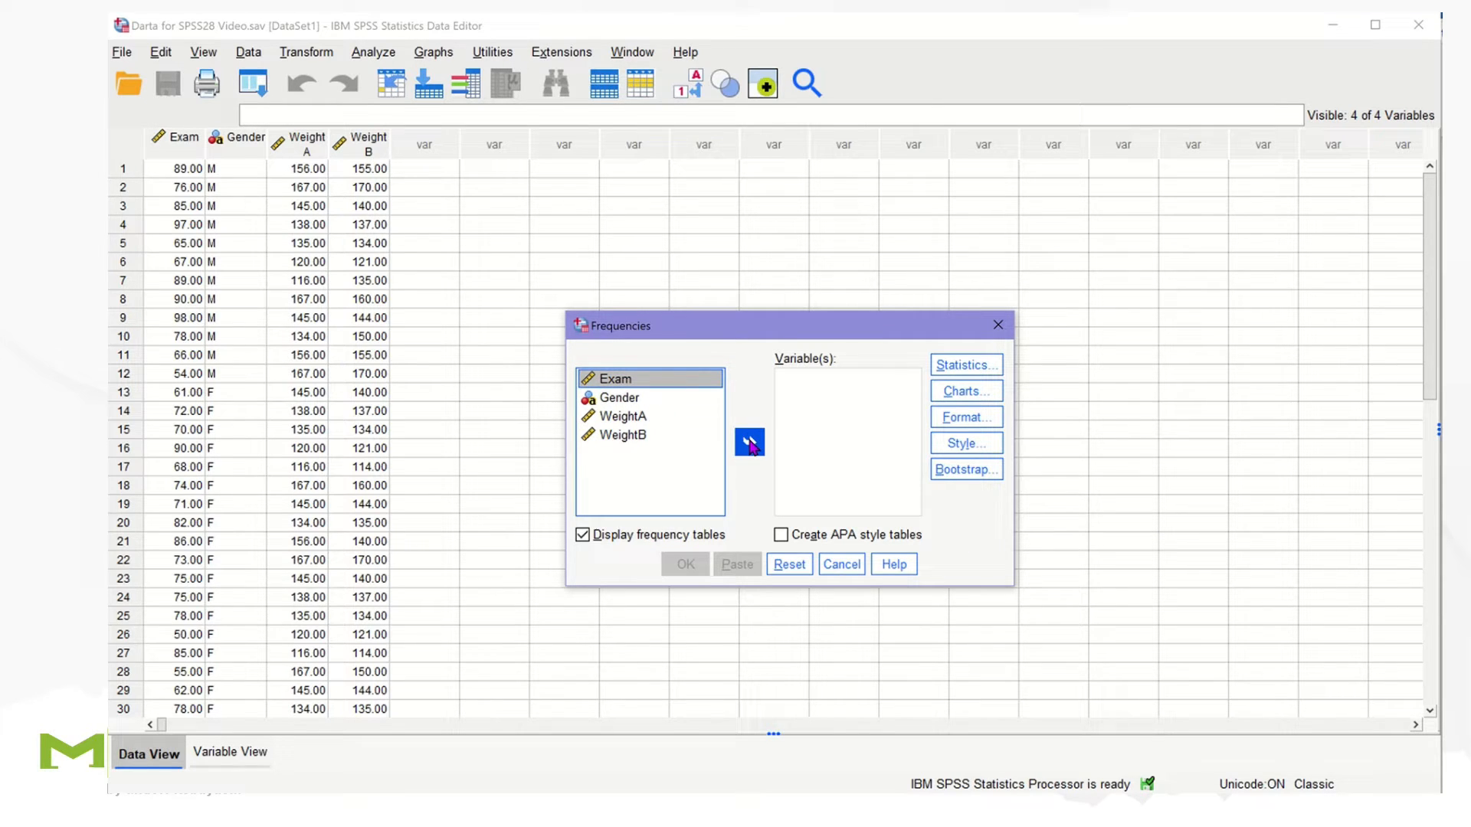
Analyse Exam with a histogram chart and frequency tables turned off
left_click(750, 443)
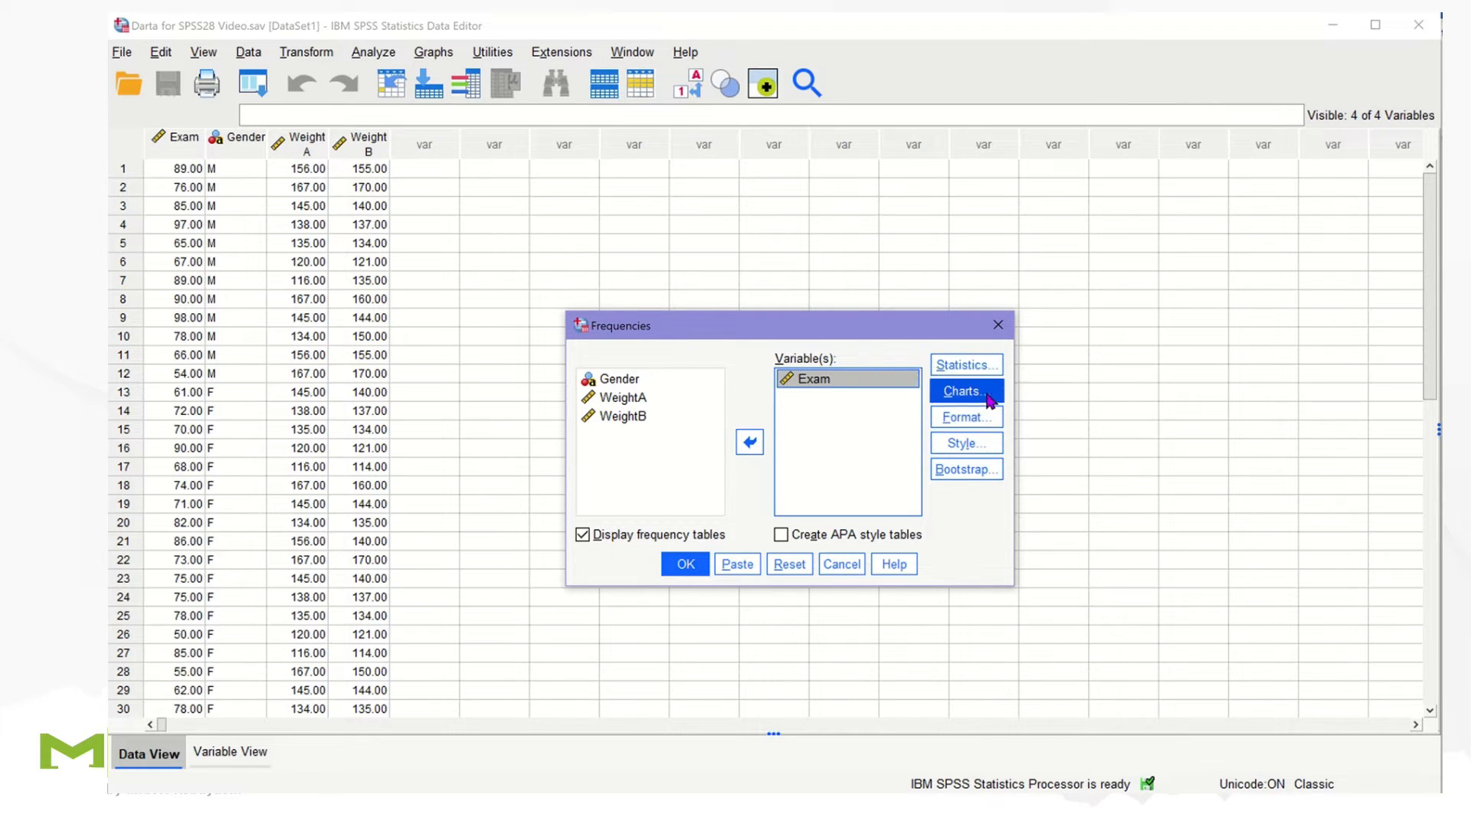
left_click(964, 391)
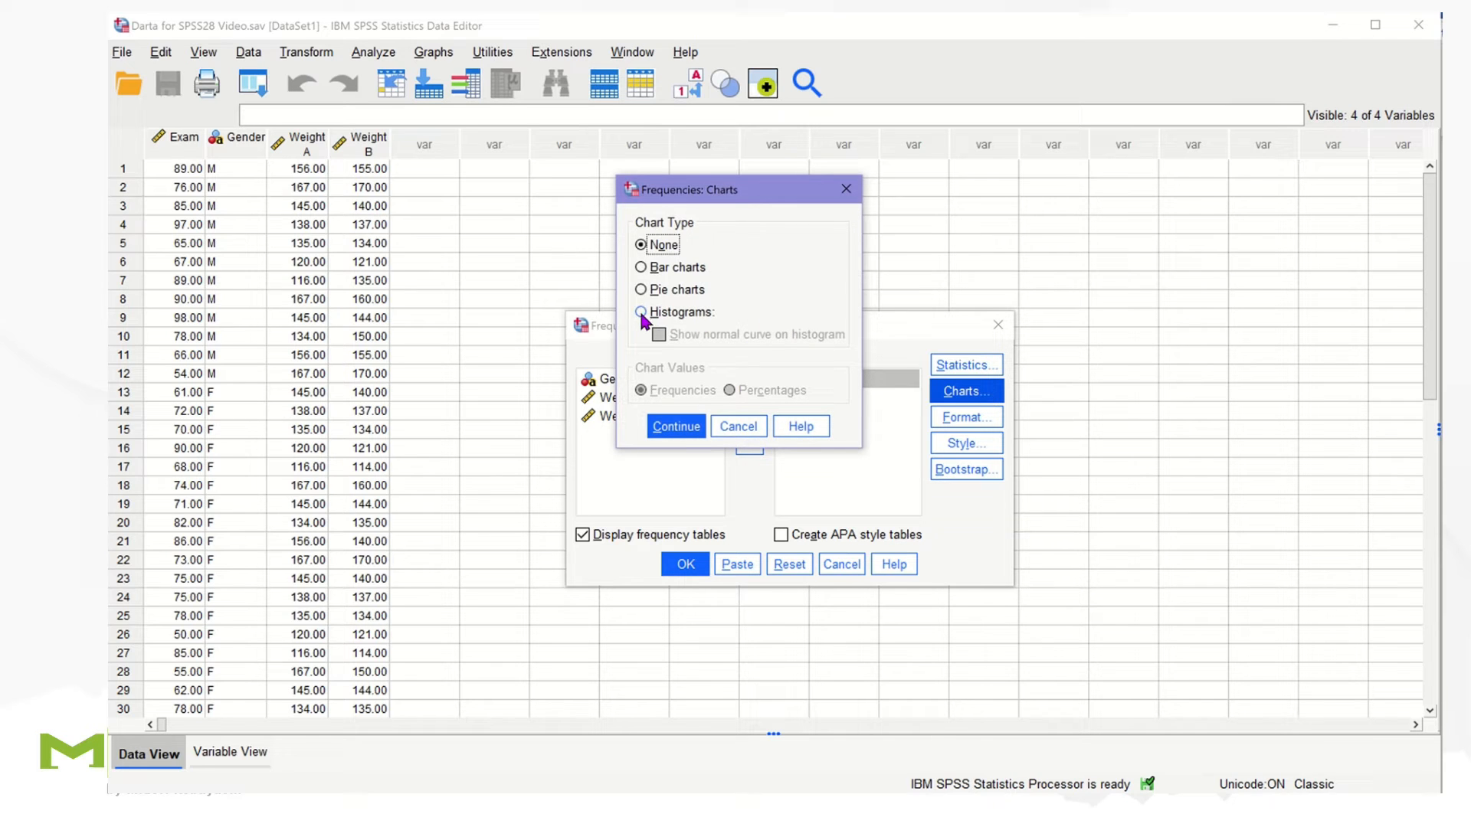
left_click(641, 311)
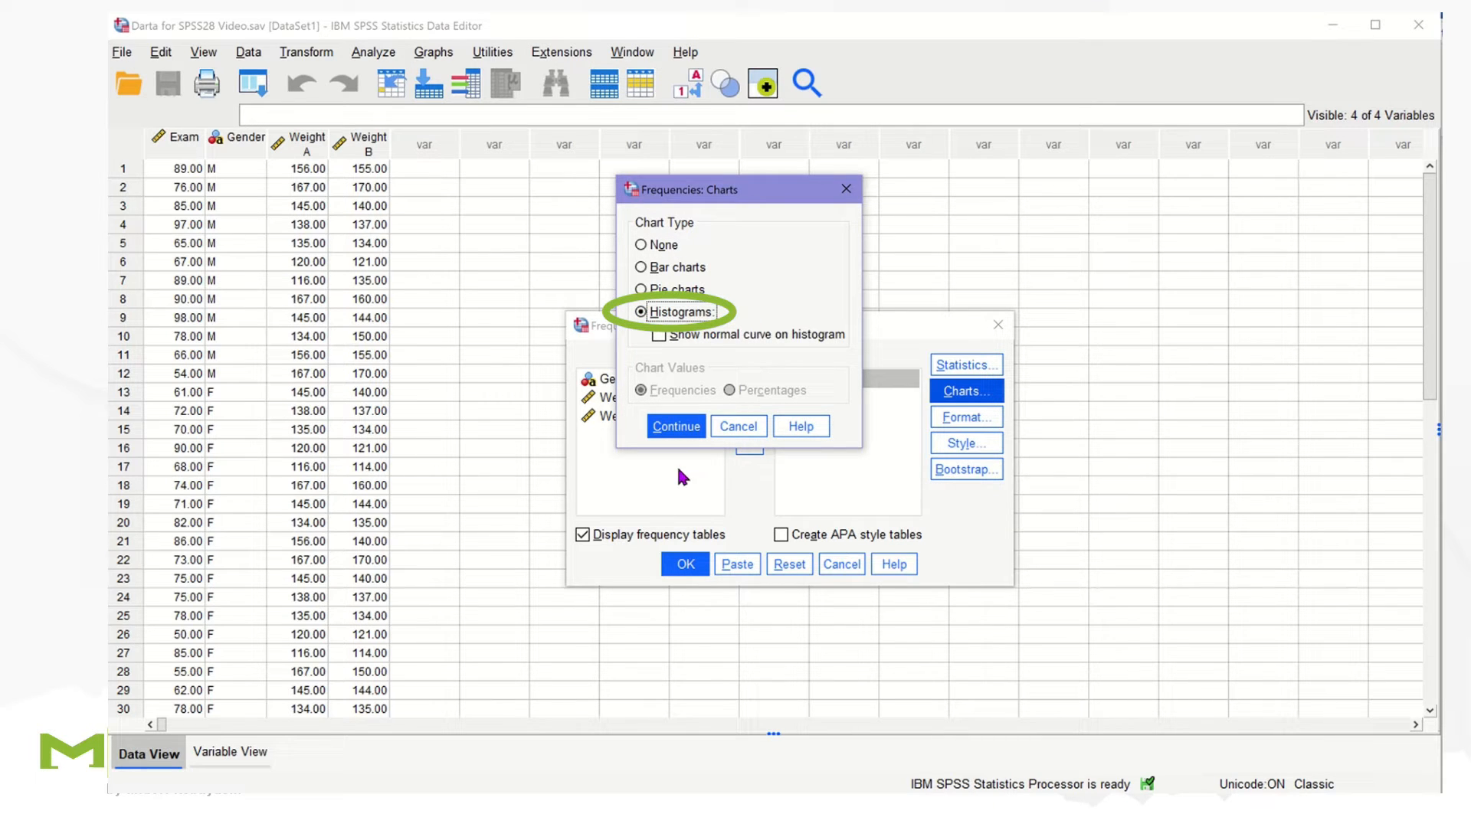
left_click(674, 426)
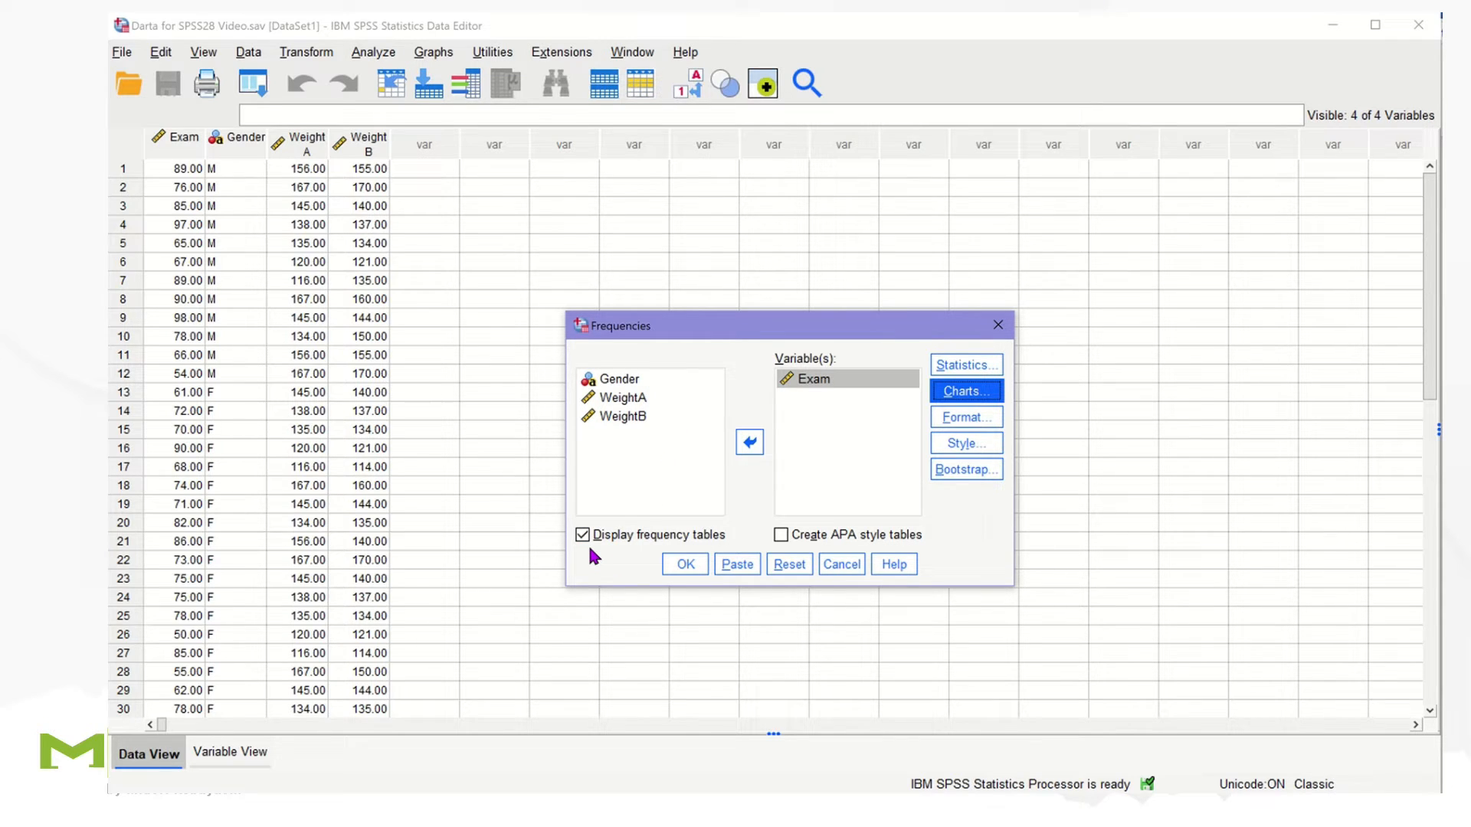
left_click(582, 534)
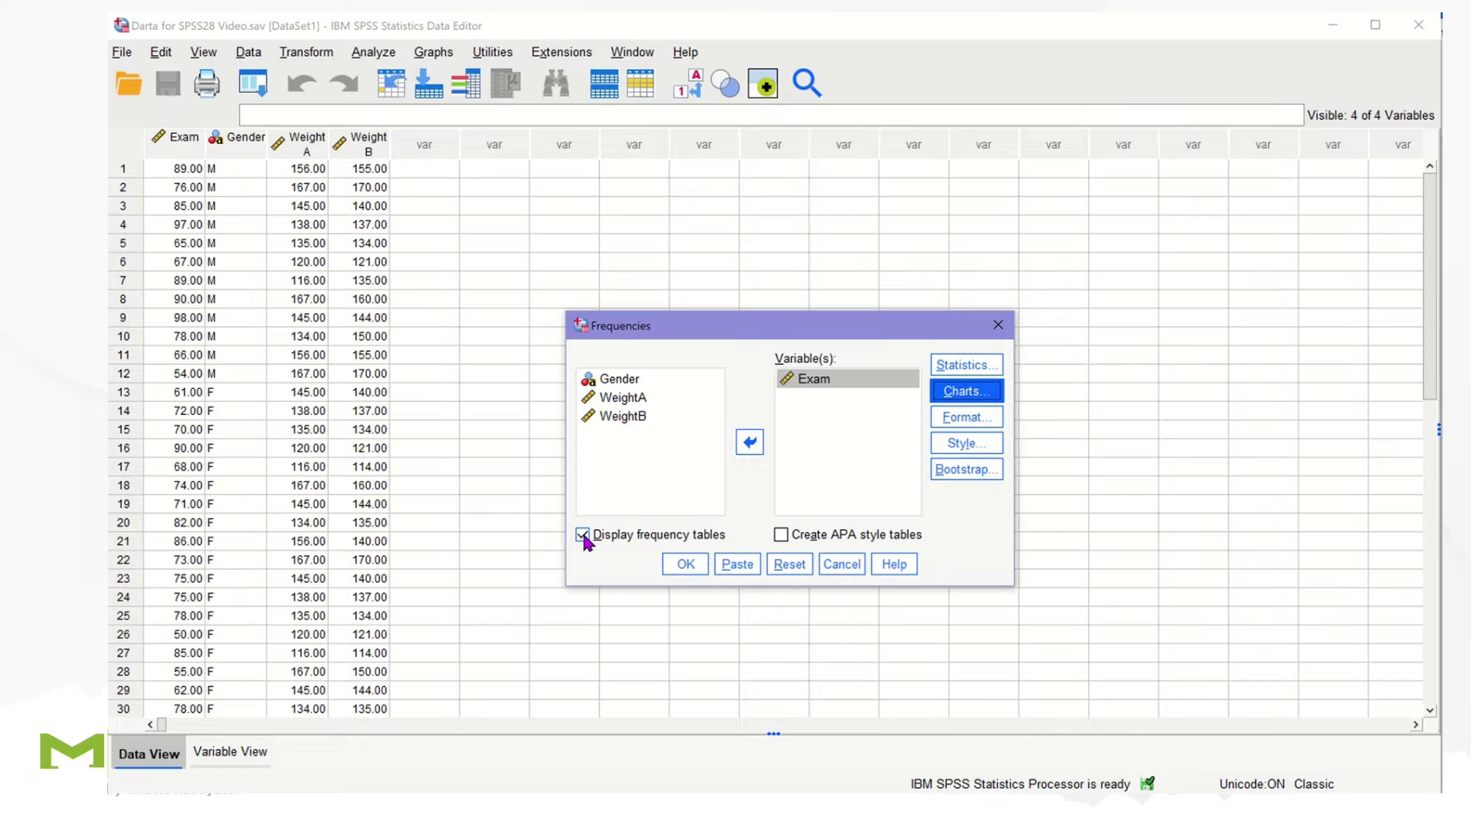
left_click(582, 535)
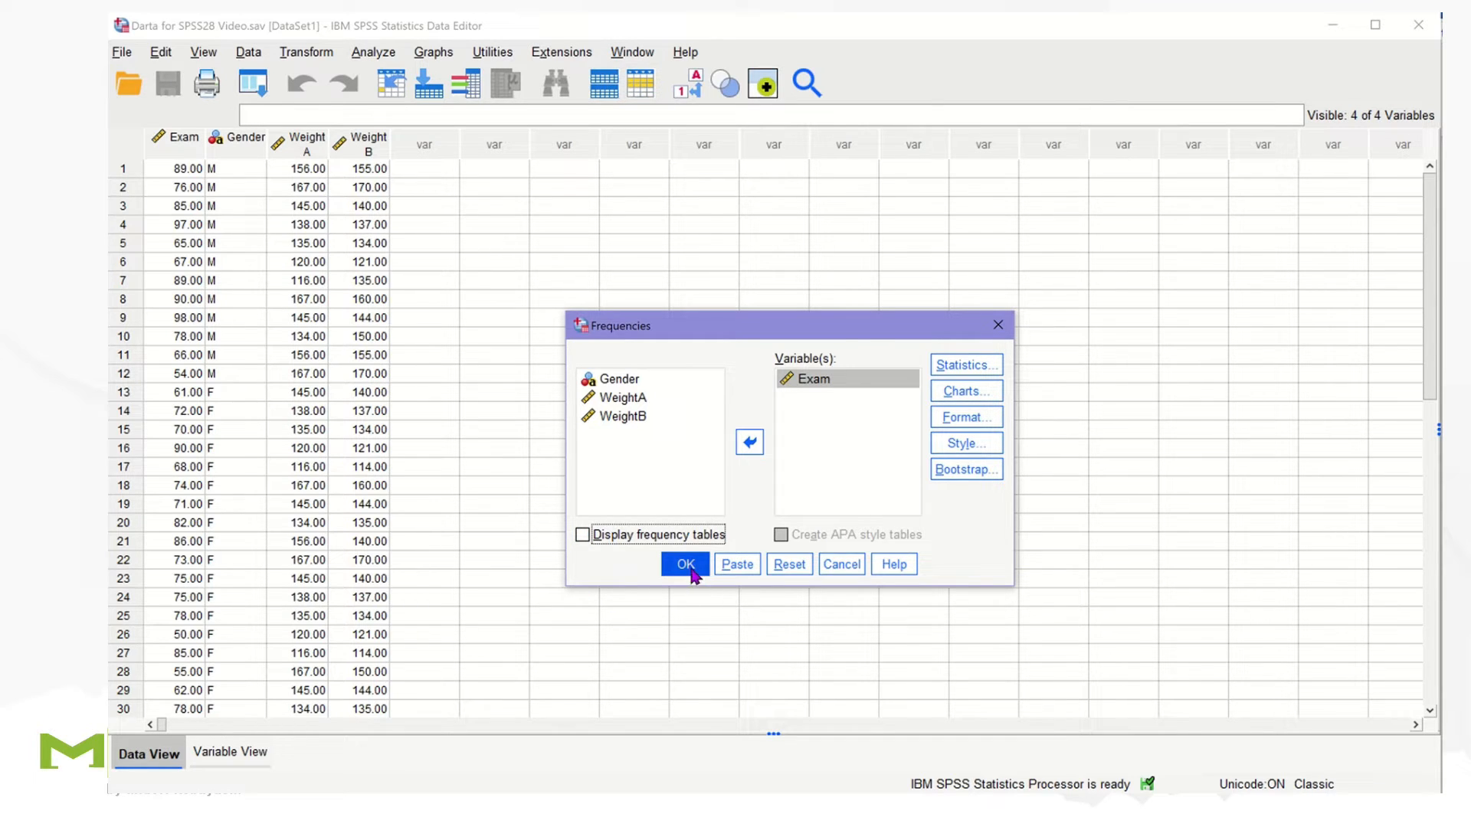
Run the analysis to get the Exam histogram (N = 30, mean 75.30, SD 12.36)
left_click(683, 564)
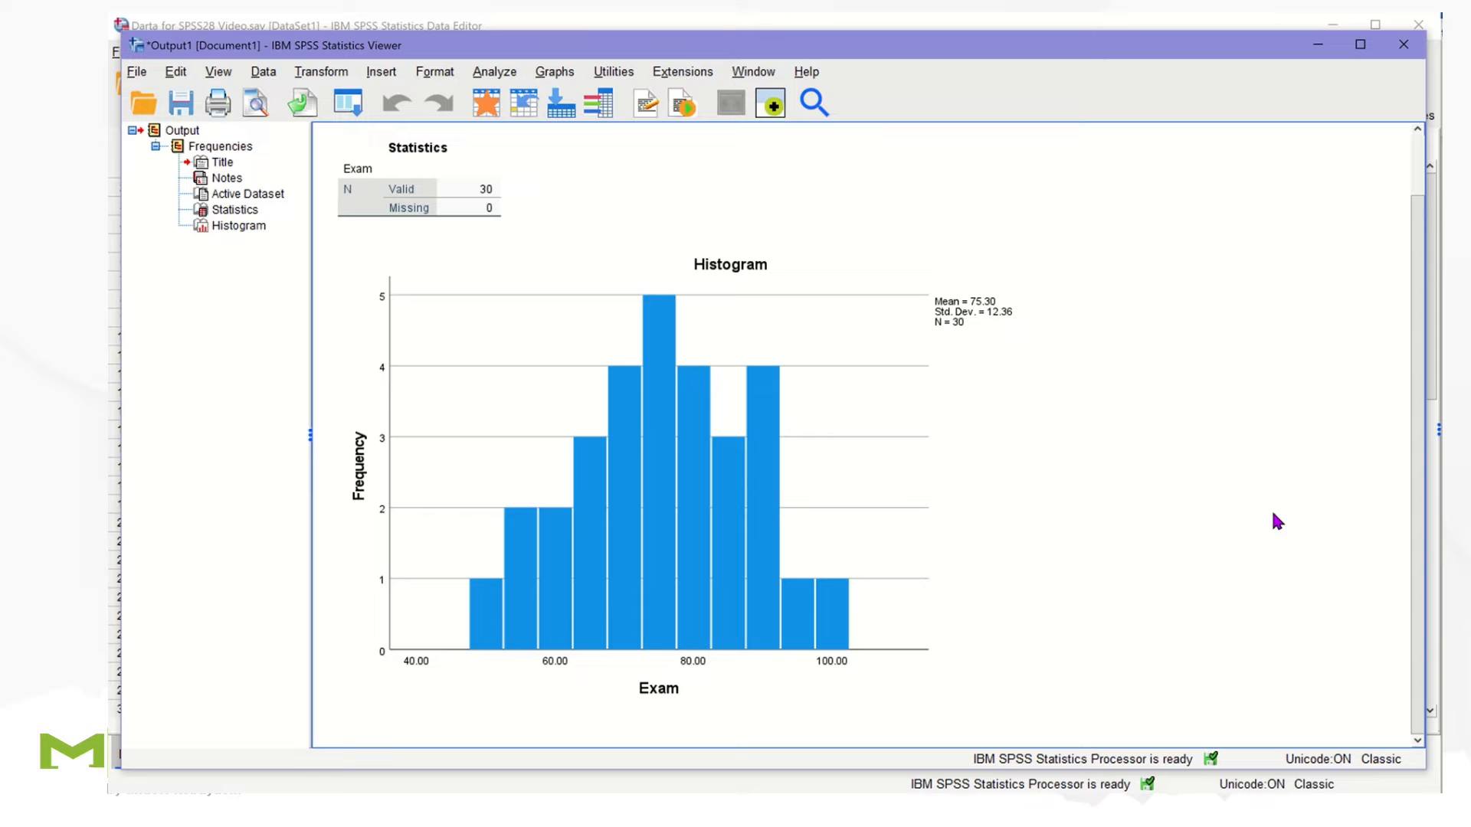
Edit the histogram in the Chart Editor and show the bar properties
left_click(729, 469)
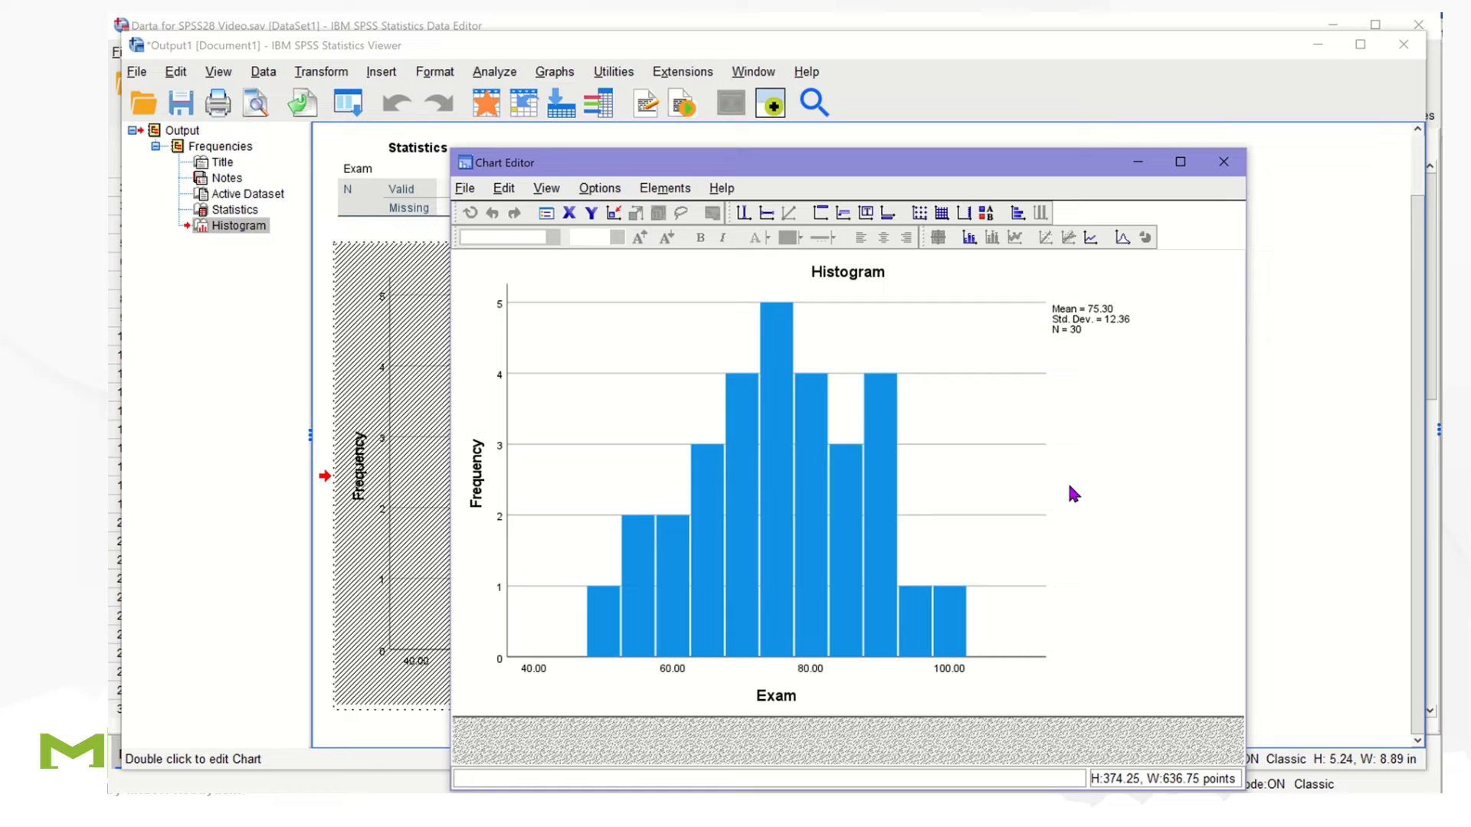
mouse_move(928, 450)
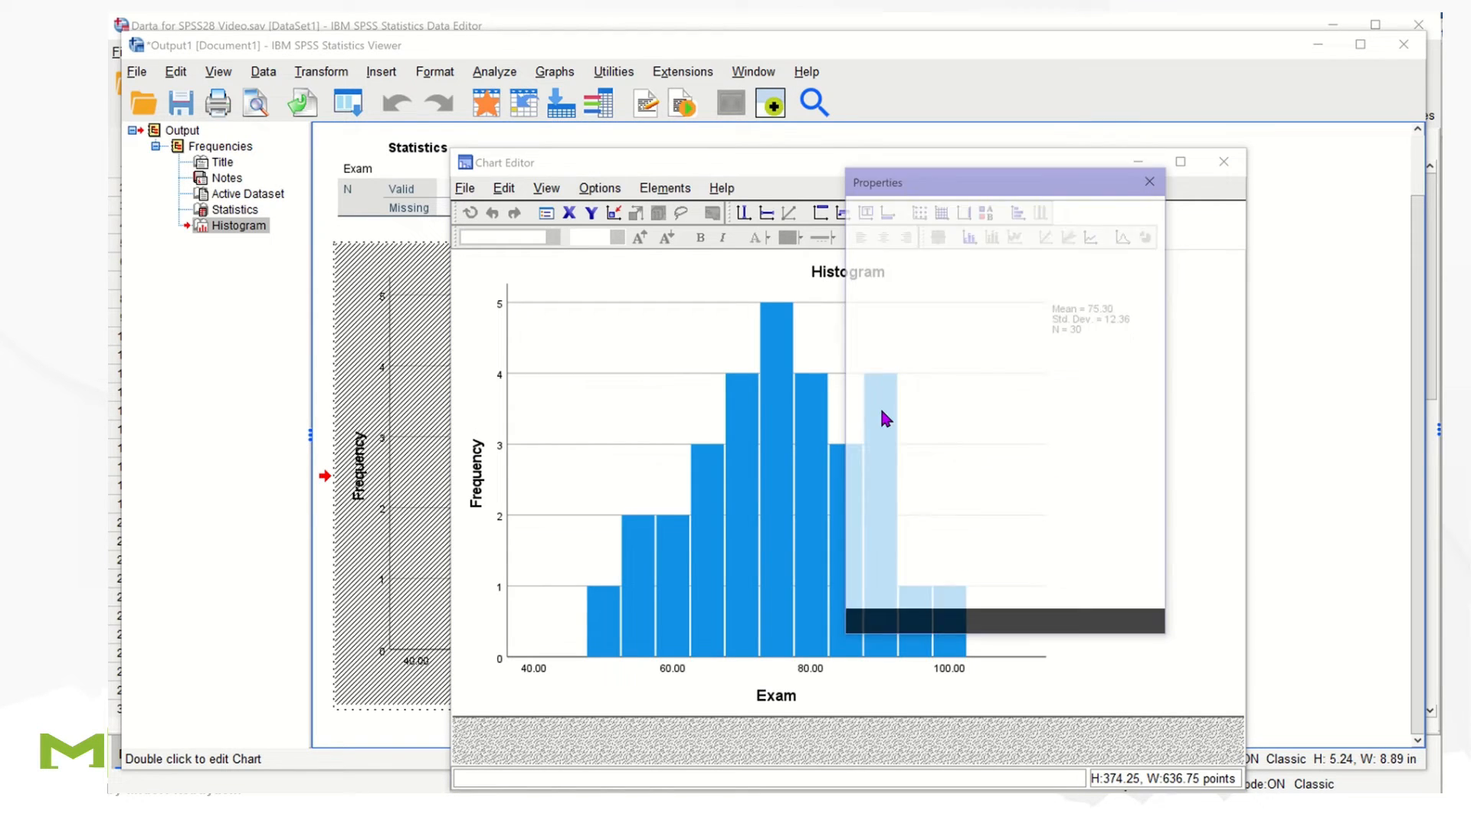
left_click(1028, 216)
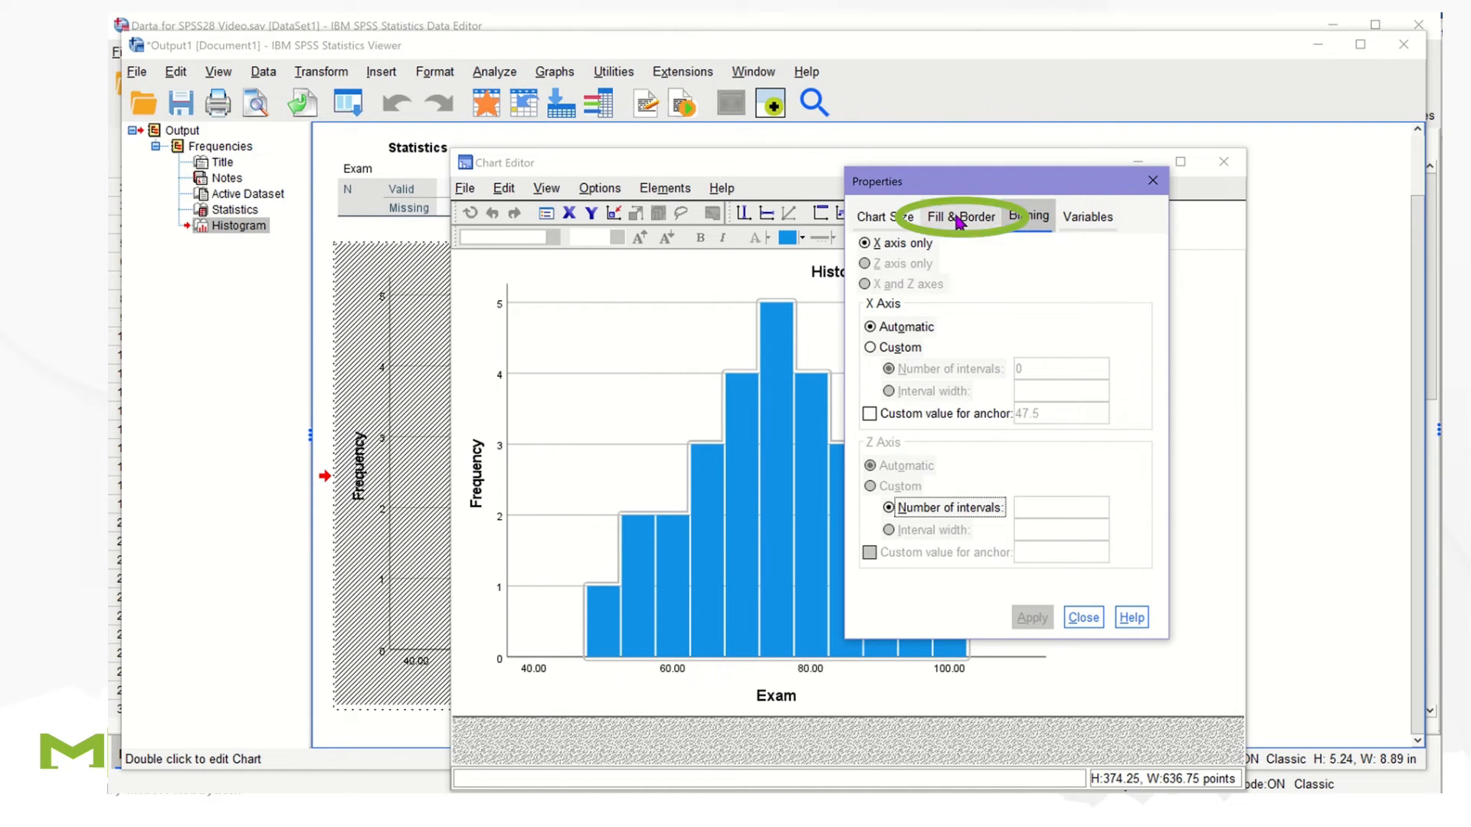
Apply a teal (28, 205, 205) diagonal hatch fill with 0.25 border weight to the bars
left_click(959, 216)
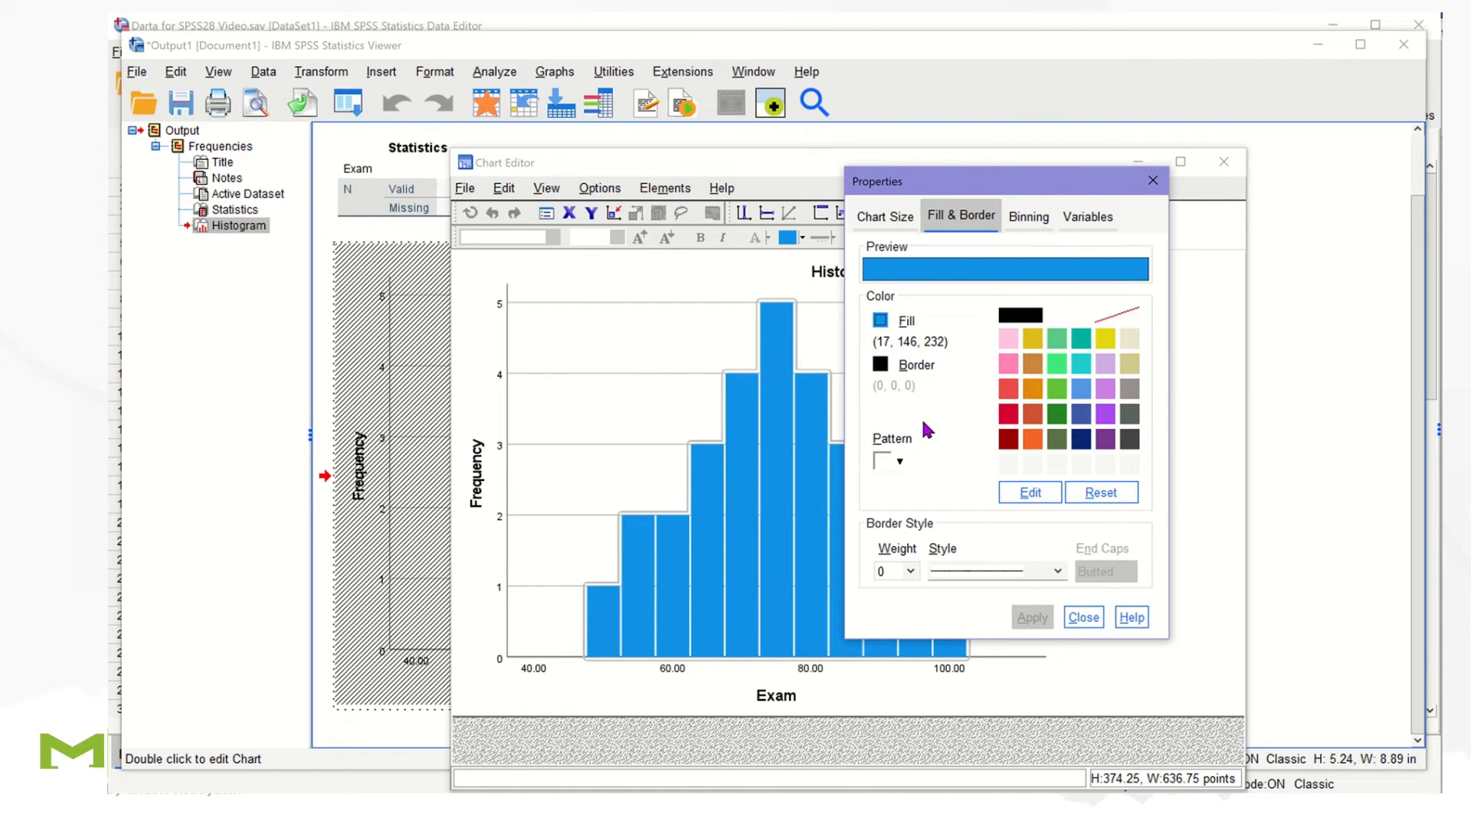
left_click(898, 461)
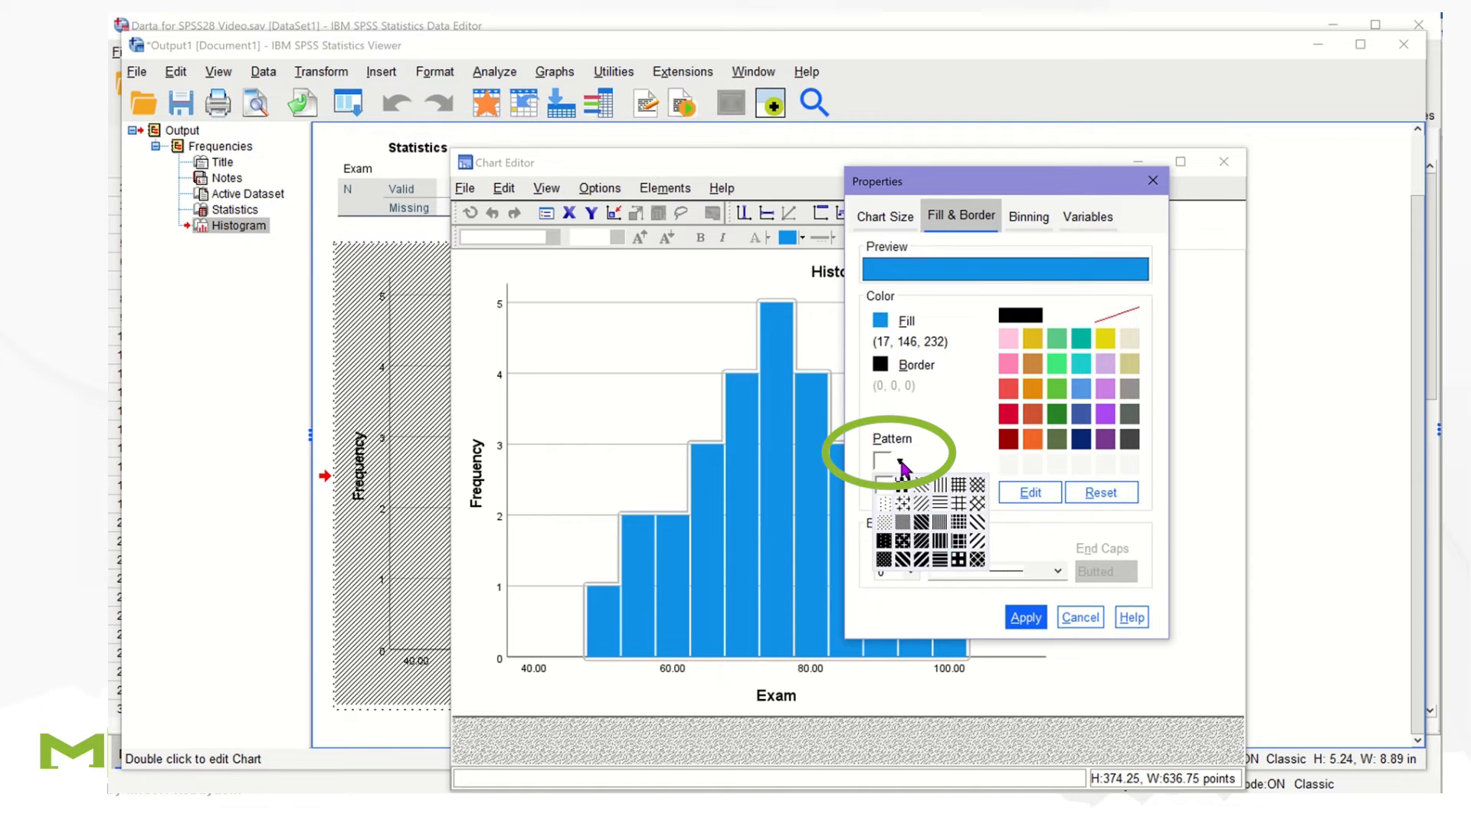
left_click(887, 460)
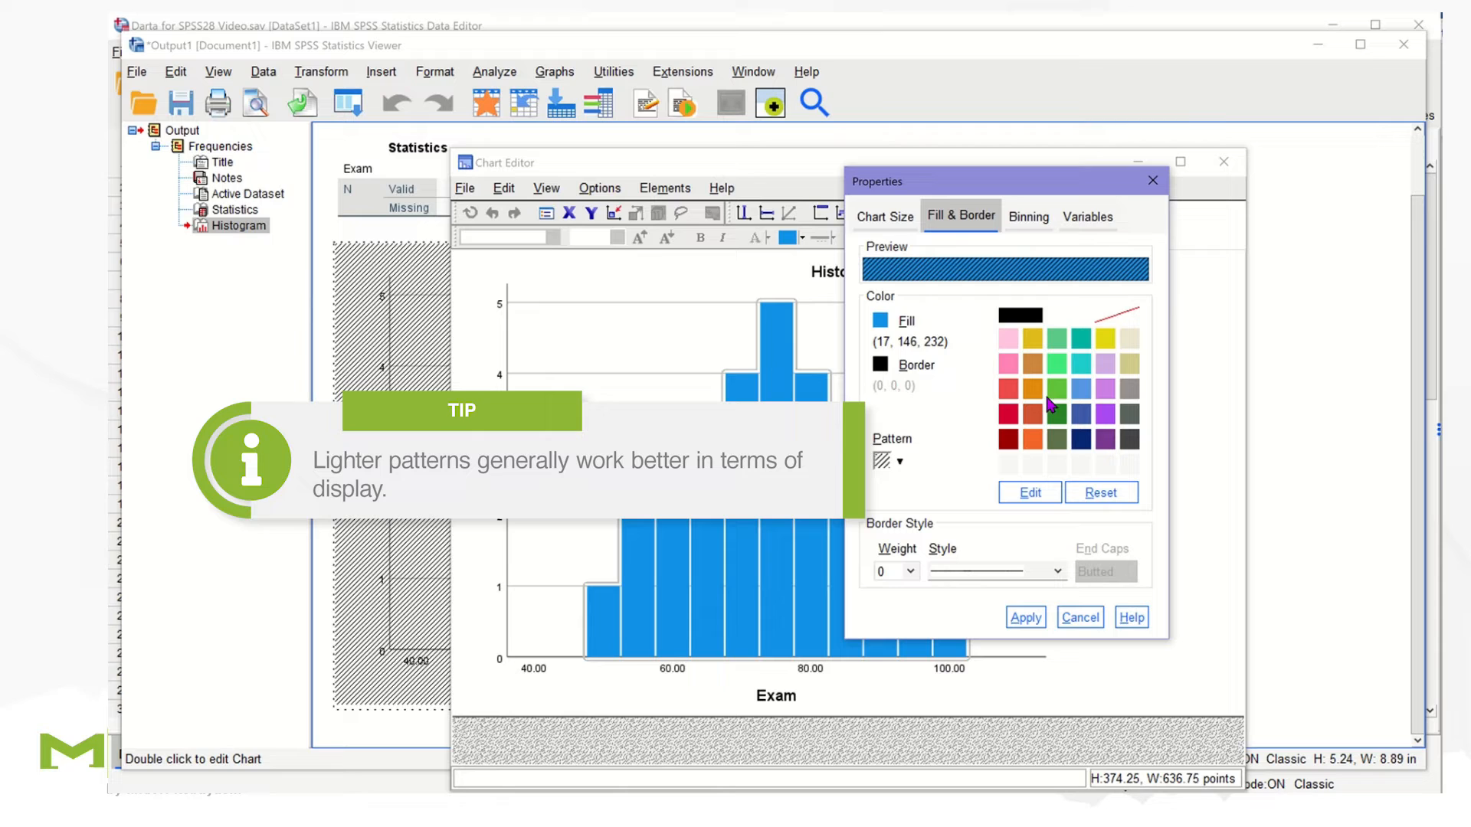
mouse_move(922, 489)
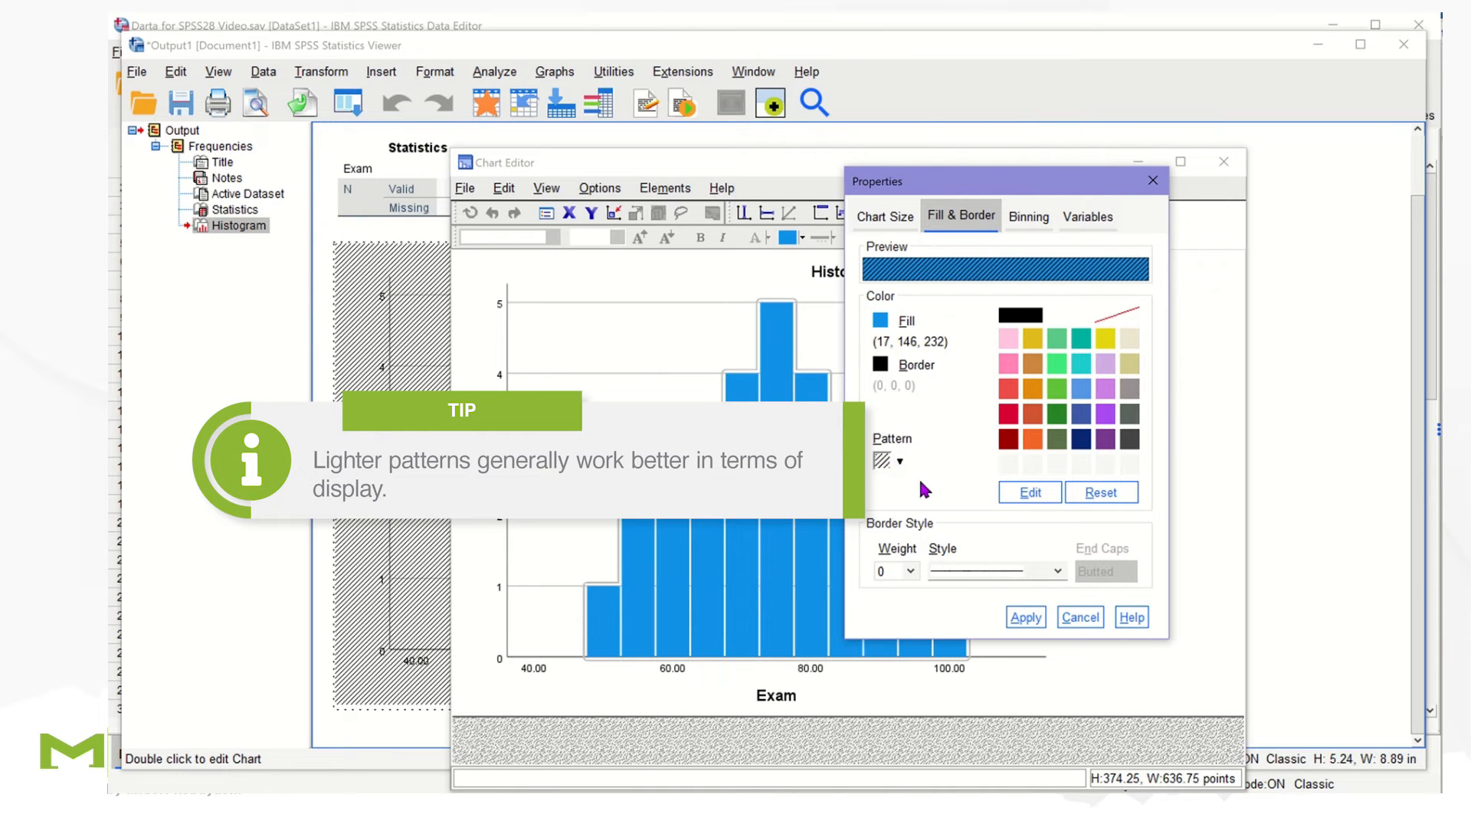
left_click(1100, 492)
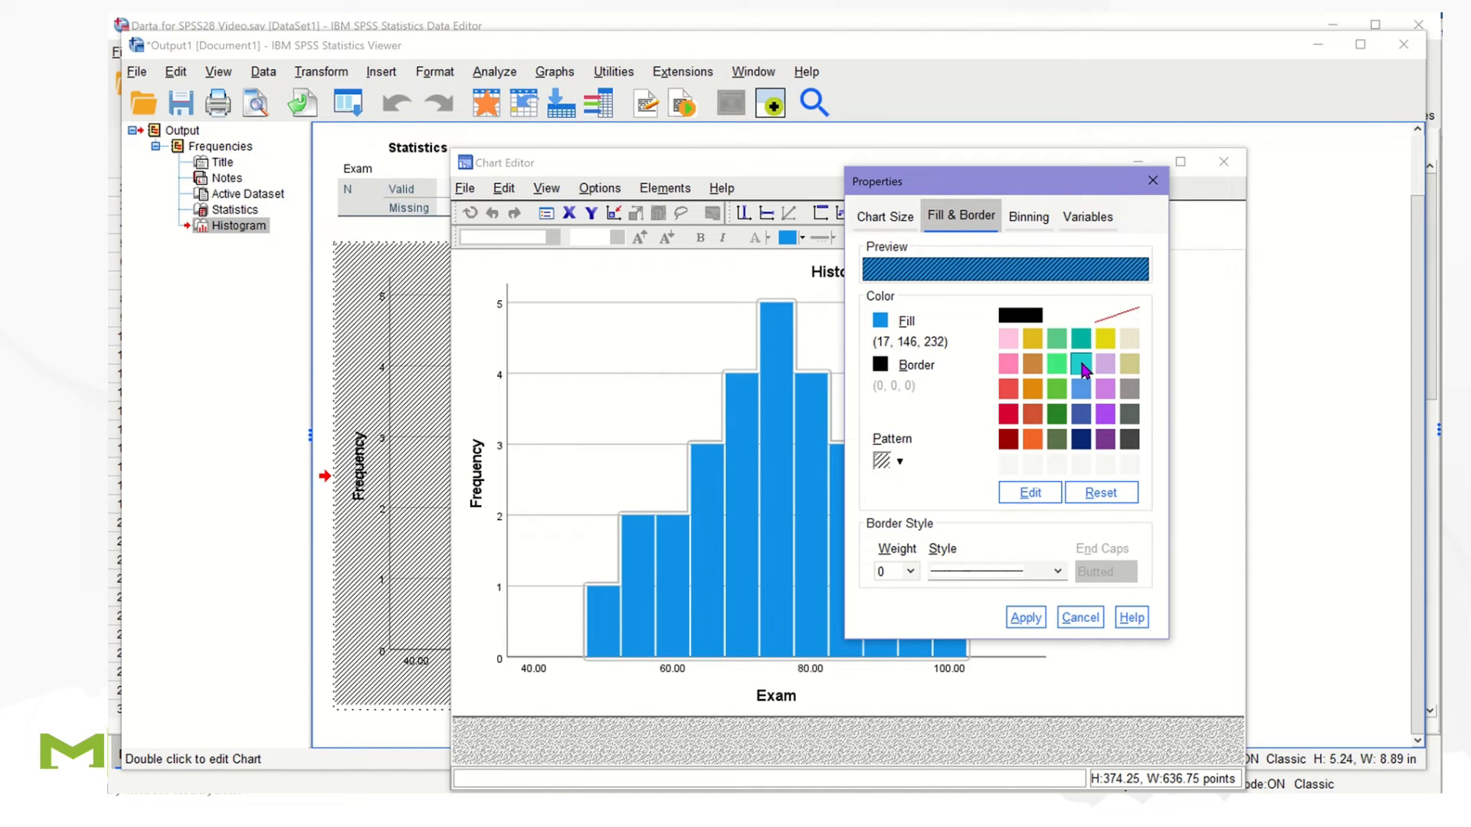
left_click(1082, 362)
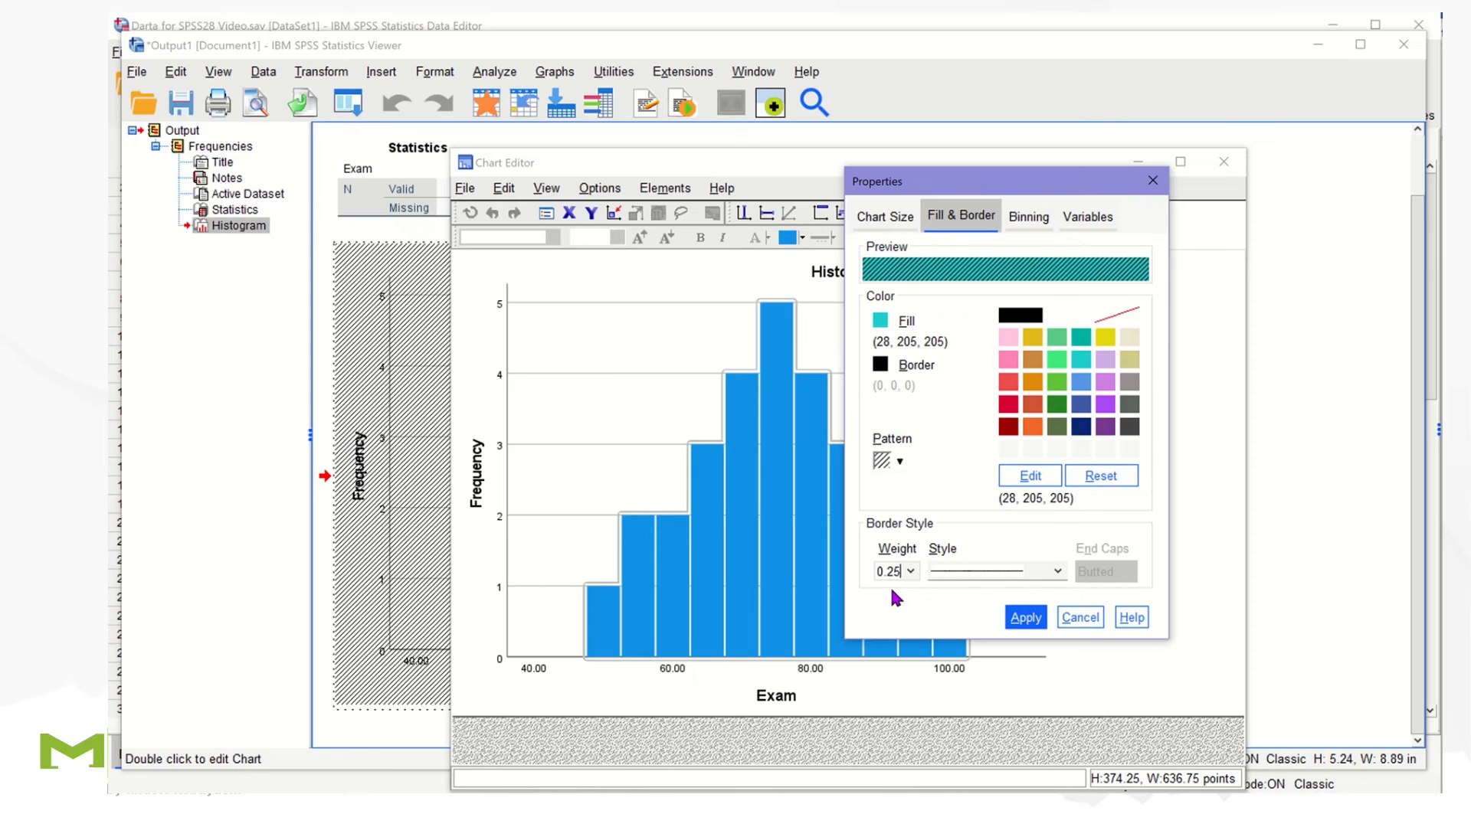
mouse_move(928, 615)
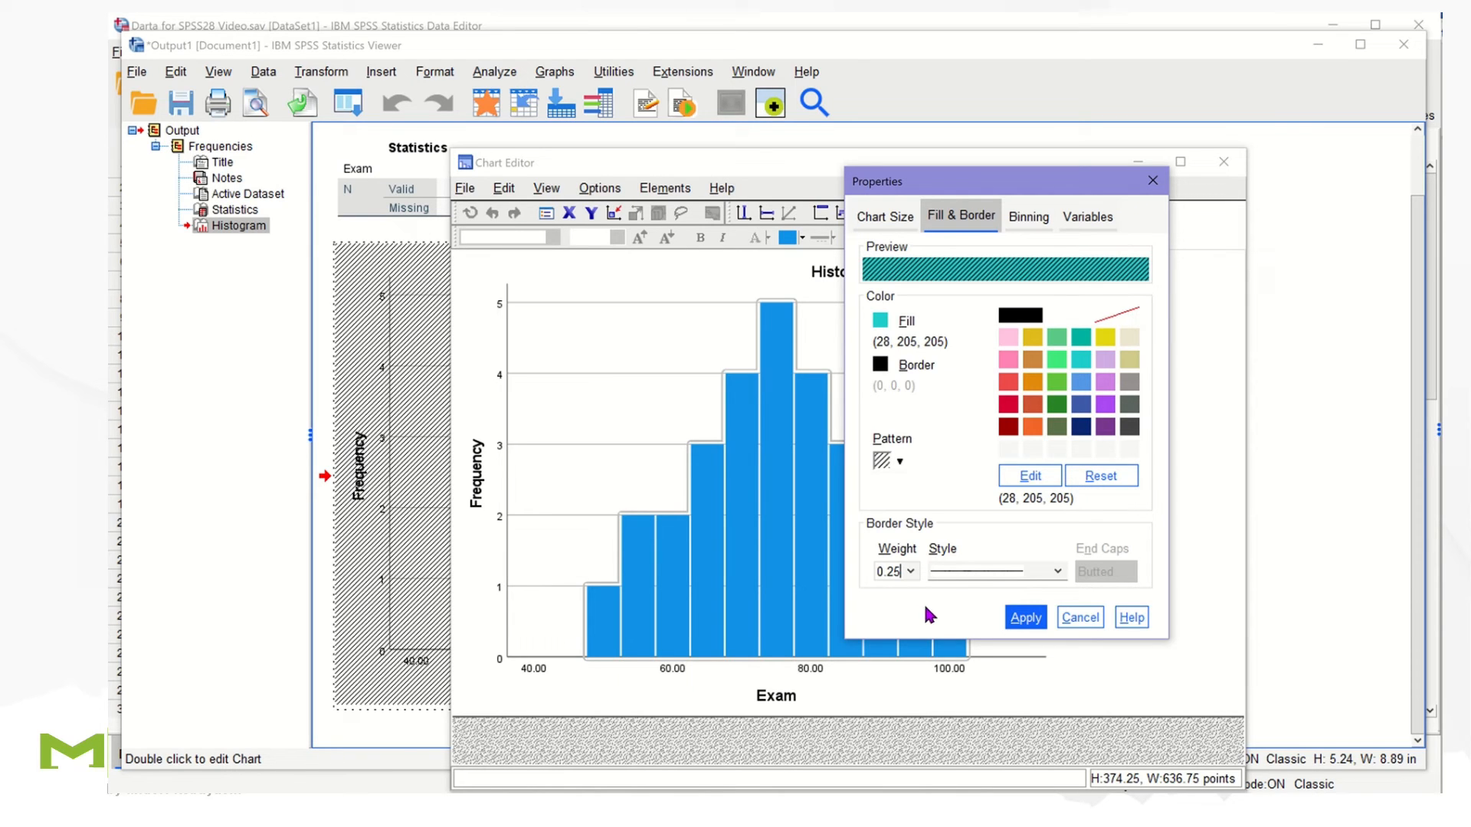
left_click(1025, 618)
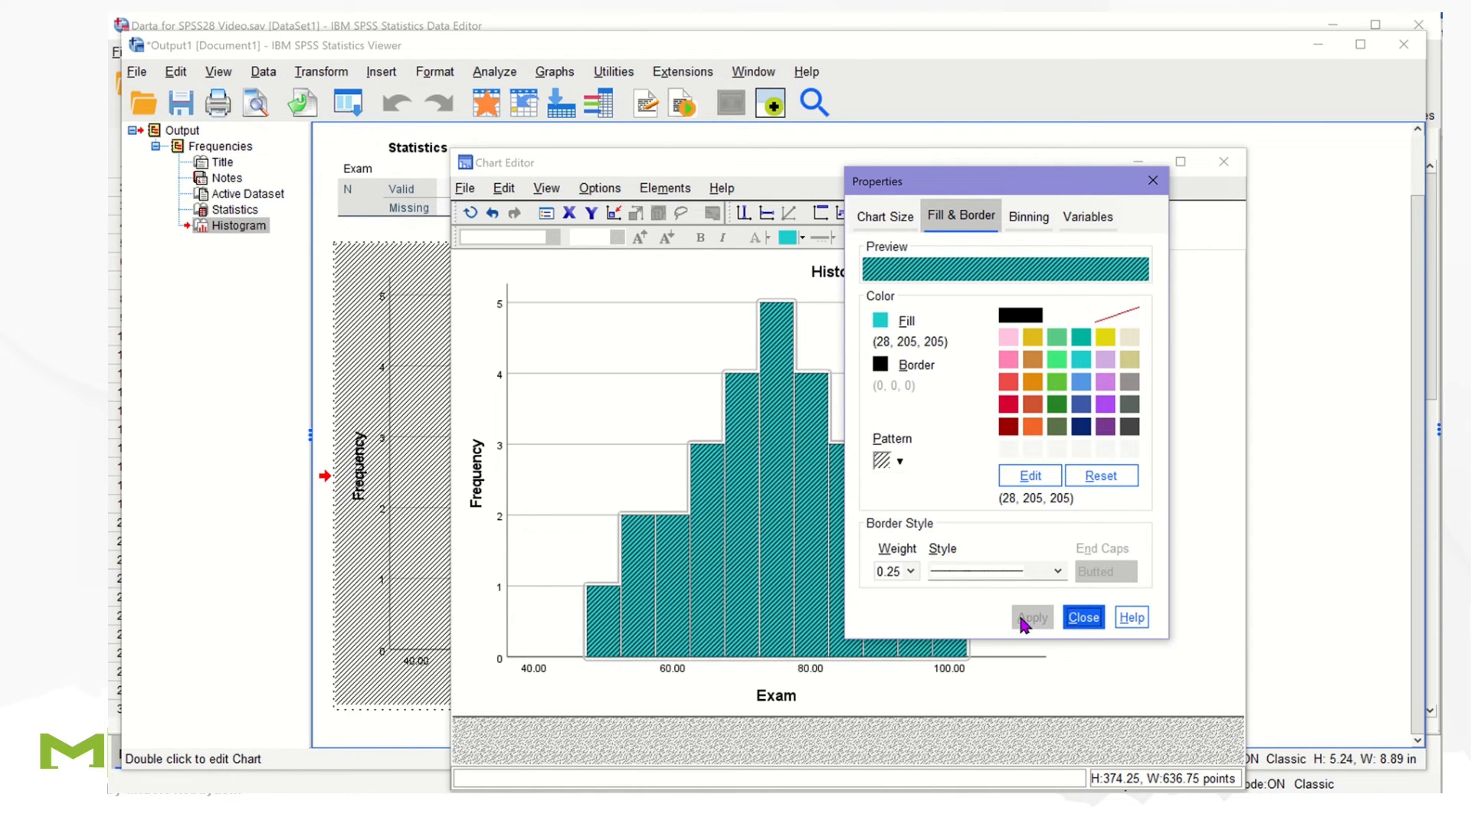
Close the Properties window, leaving the teal hatched histogram in the output
left_click(1083, 617)
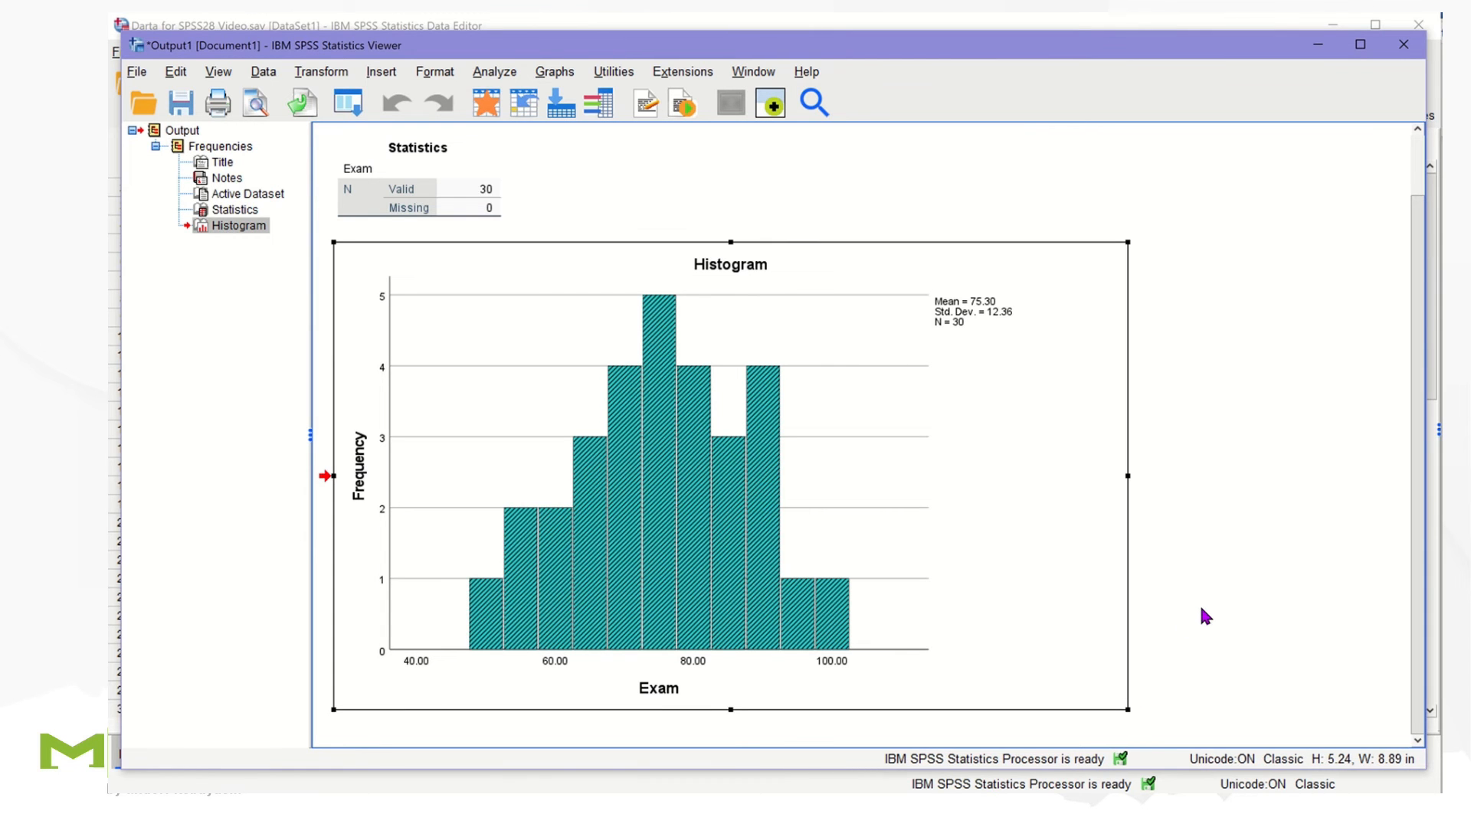
mouse_move(1209, 621)
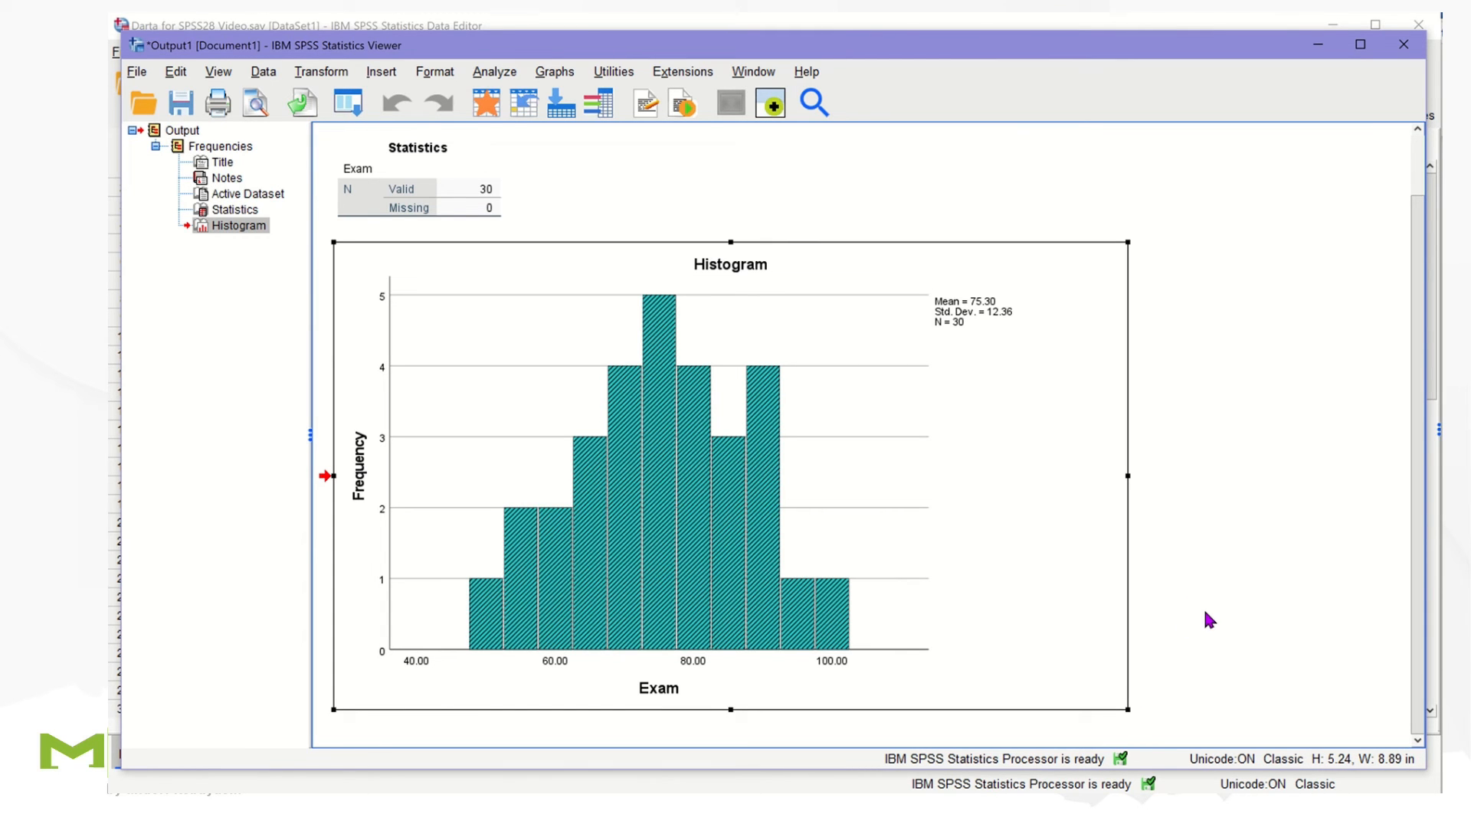